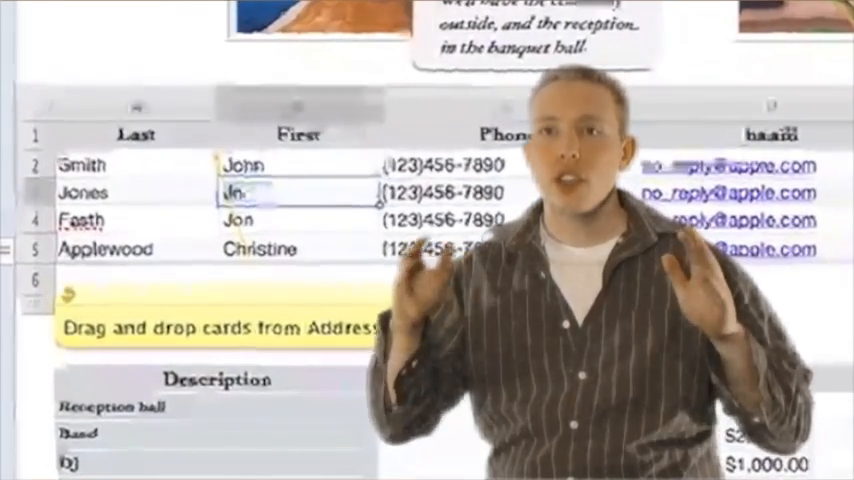
# - Enter 'Jerry' as the second person's first name and commit the edit
pyautogui.write('Jerry')
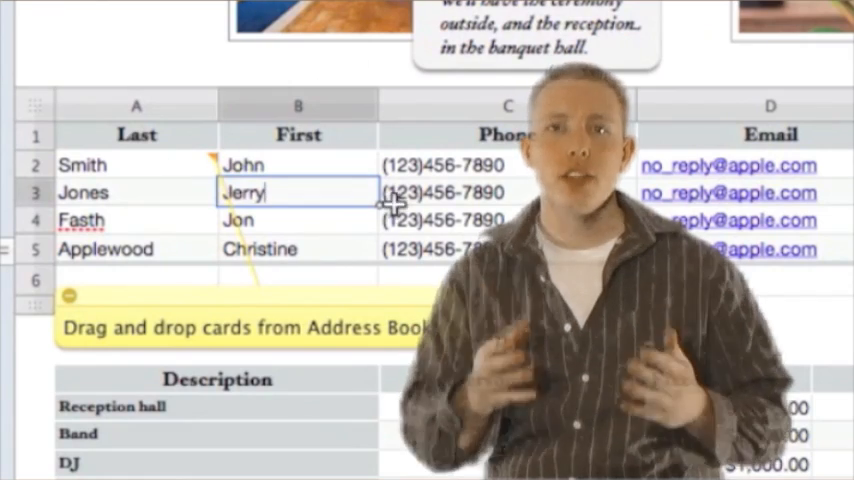
pyautogui.click(296, 104)
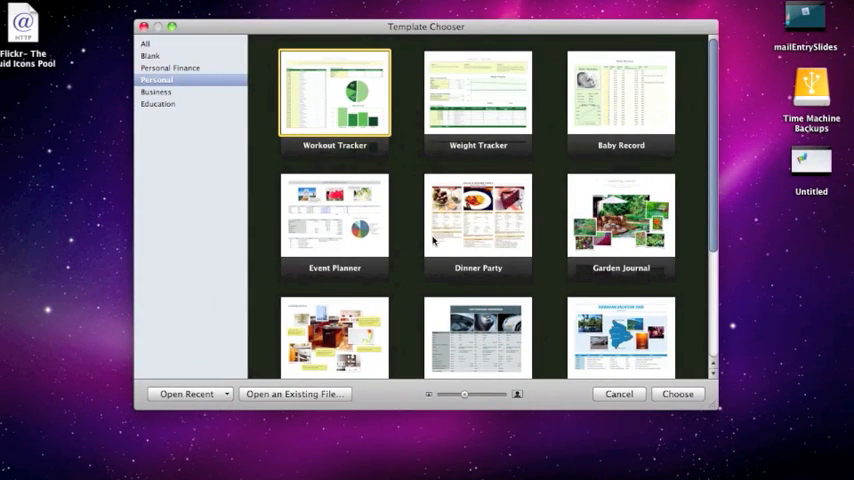
pyautogui.moveTo(410, 260)
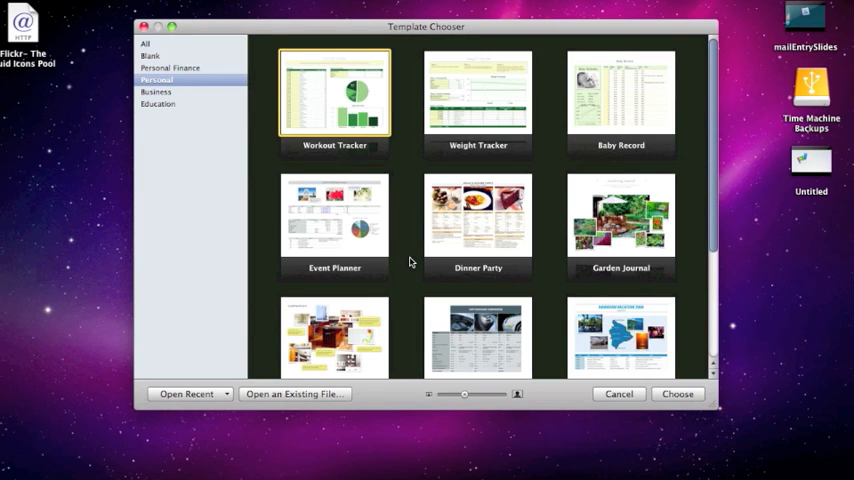
pyautogui.moveTo(476, 348)
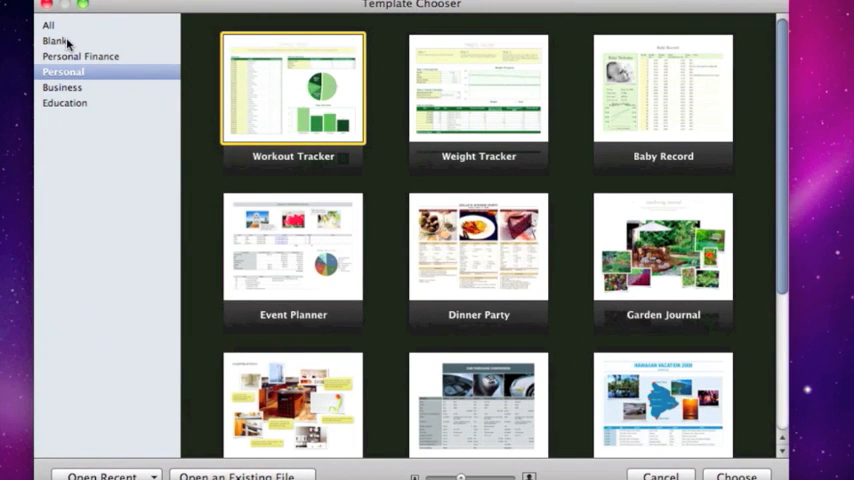
# - Create a new Checklist document from the Blank templates and select its first task entry
pyautogui.click(56, 40)
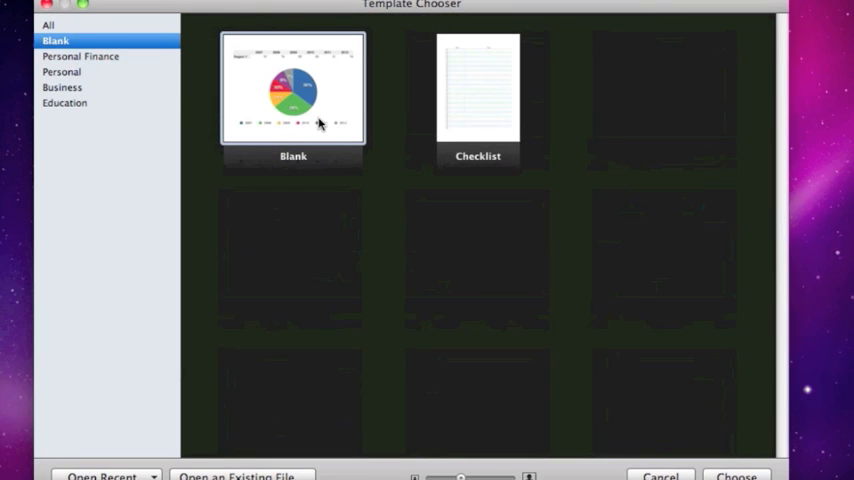
pyautogui.click(478, 90)
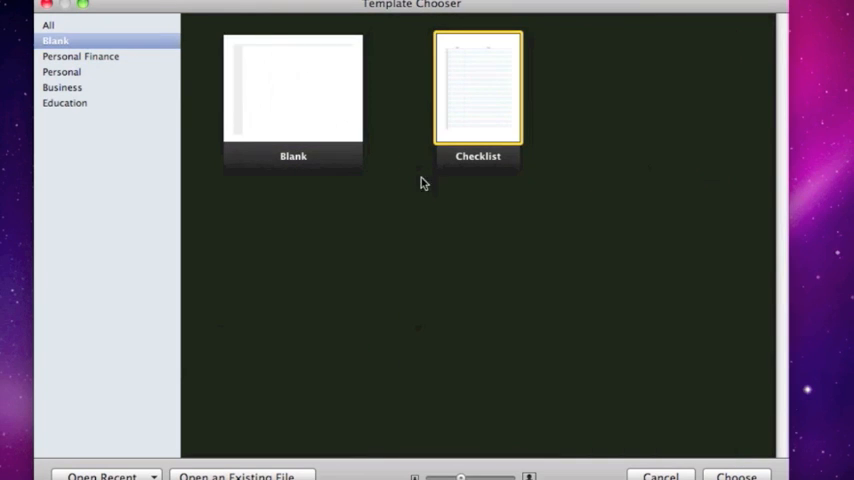
pyautogui.moveTo(472, 136)
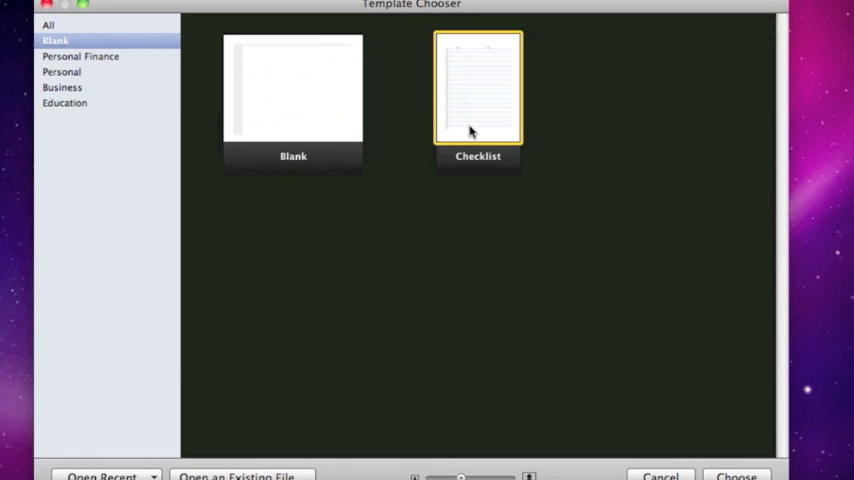
pyautogui.click(736, 476)
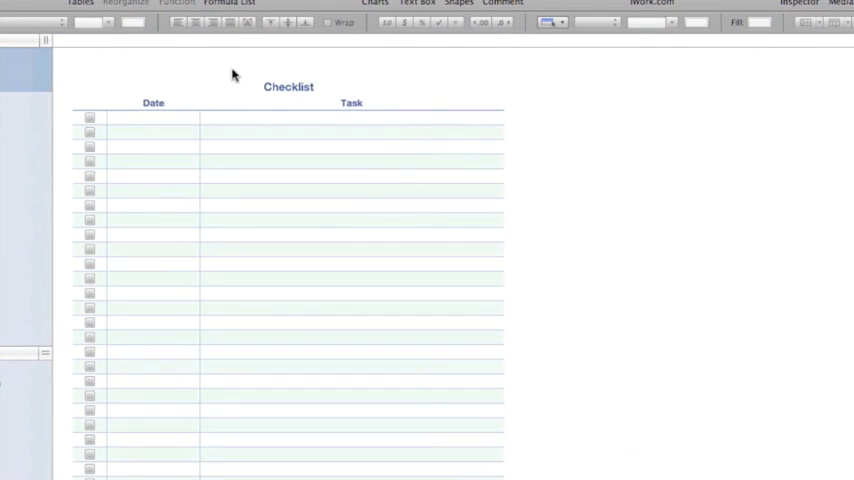
pyautogui.click(152, 116)
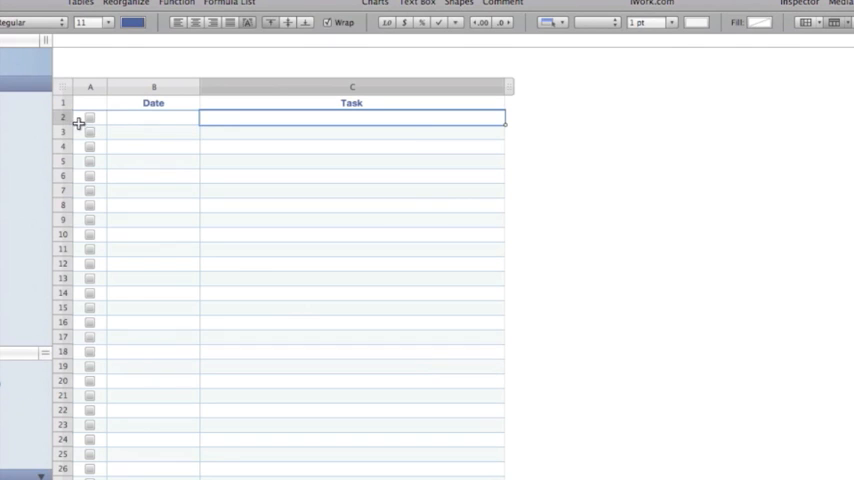
pyautogui.moveTo(232, 172)
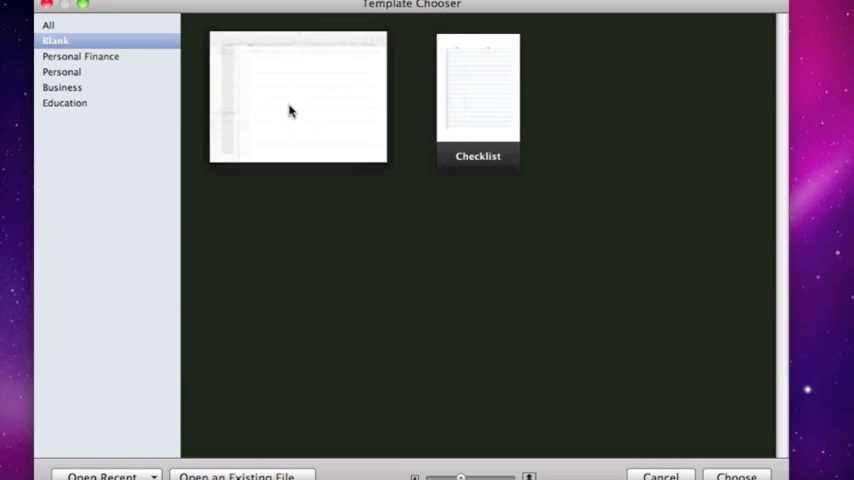
# - Show the Personal Finance template category in the Template Chooser
pyautogui.click(296, 96)
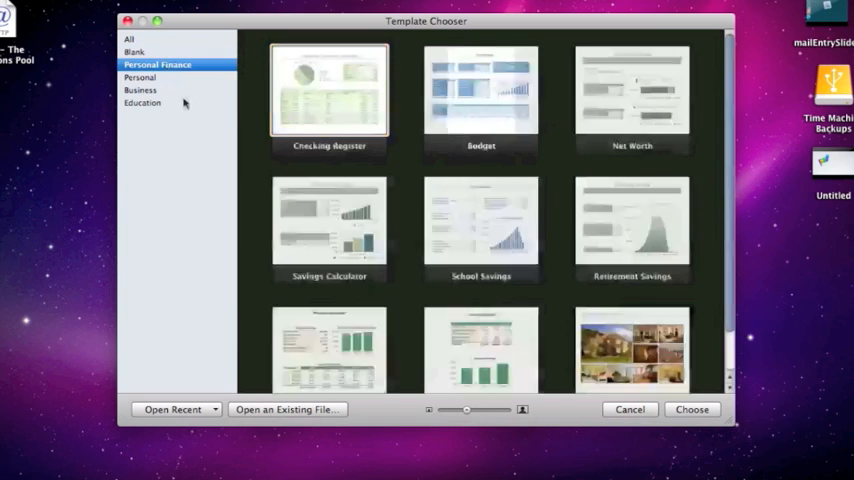
pyautogui.click(328, 90)
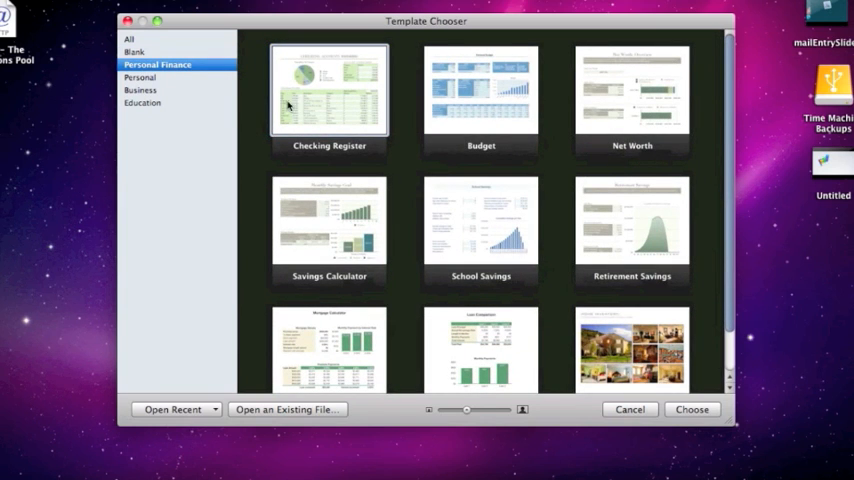
pyautogui.moveTo(508, 118)
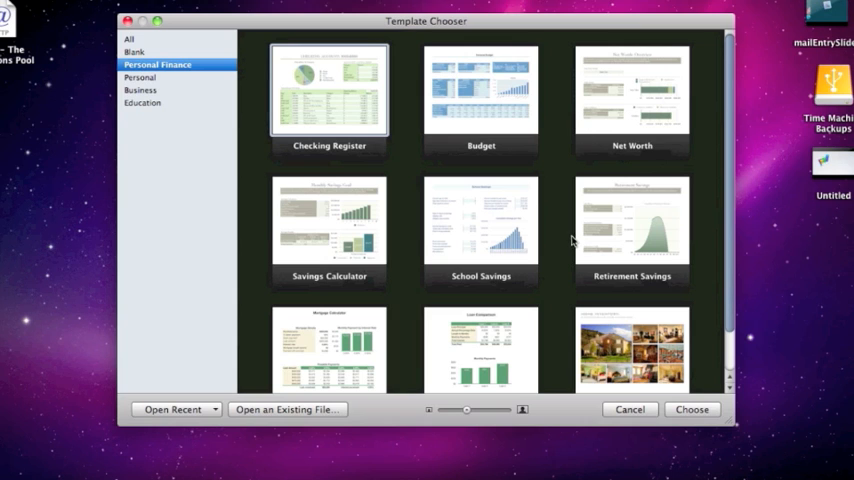
pyautogui.scroll(-3)
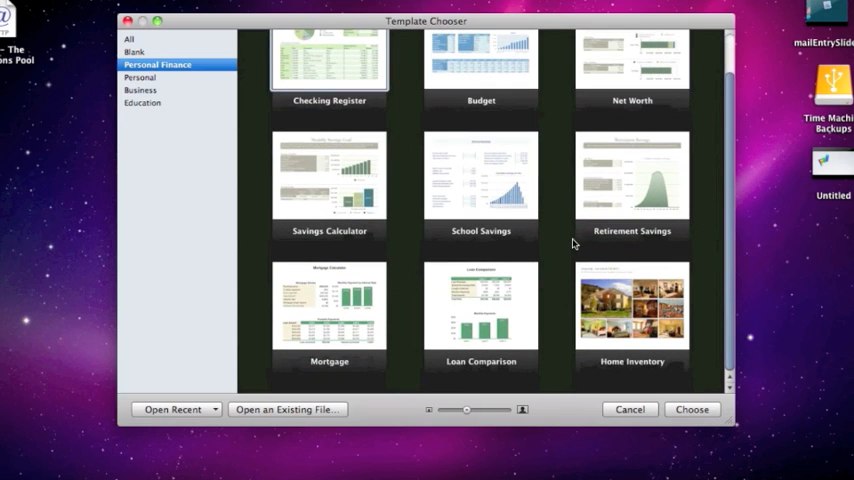
pyautogui.moveTo(408, 204)
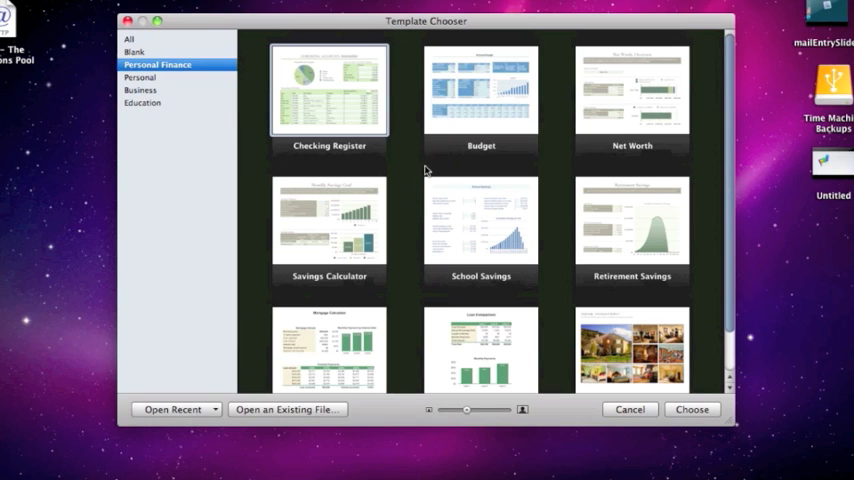
pyautogui.moveTo(452, 156)
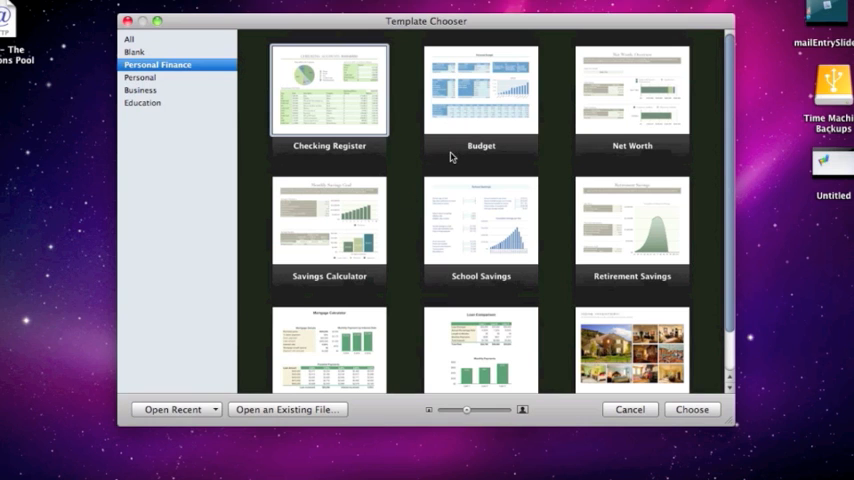
pyautogui.moveTo(176, 88)
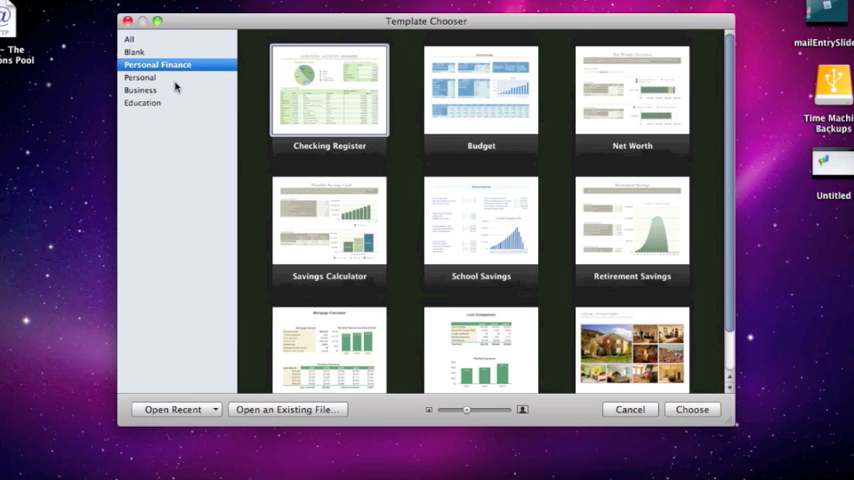
pyautogui.click(140, 76)
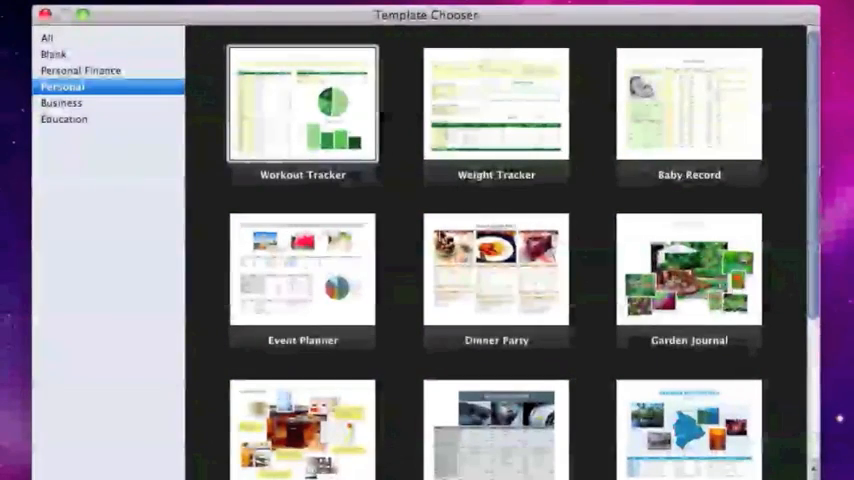
pyautogui.scroll(-3)
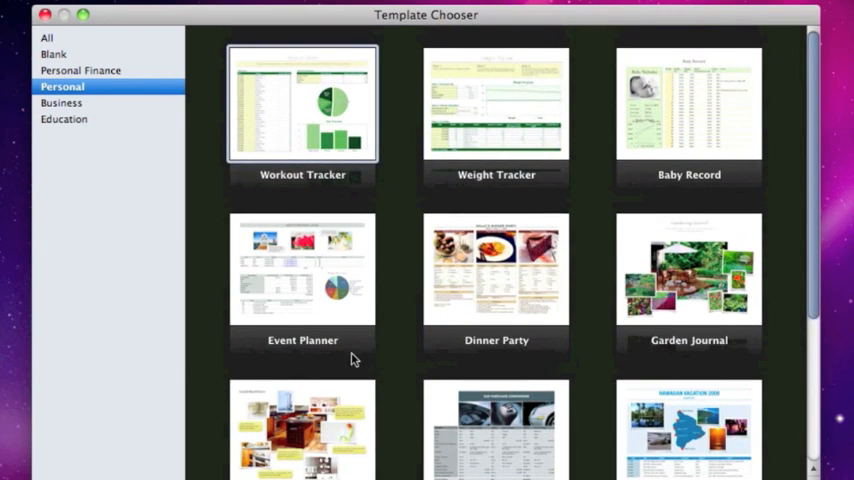
pyautogui.moveTo(188, 188)
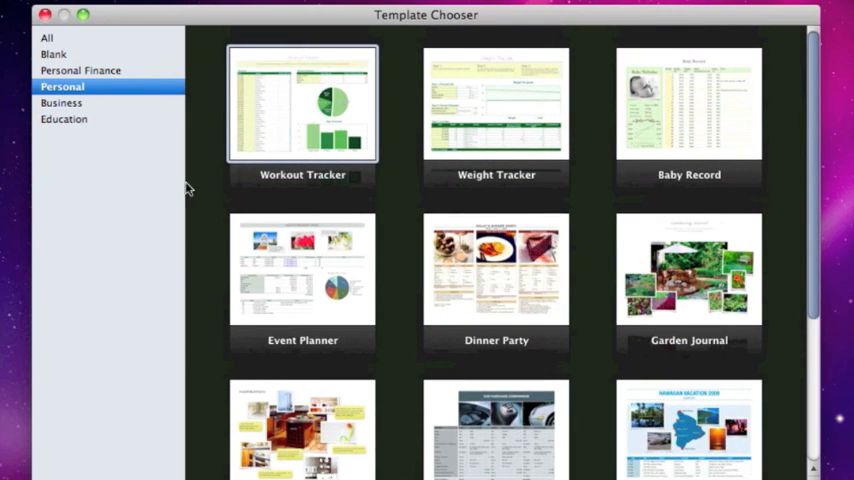
pyautogui.click(64, 102)
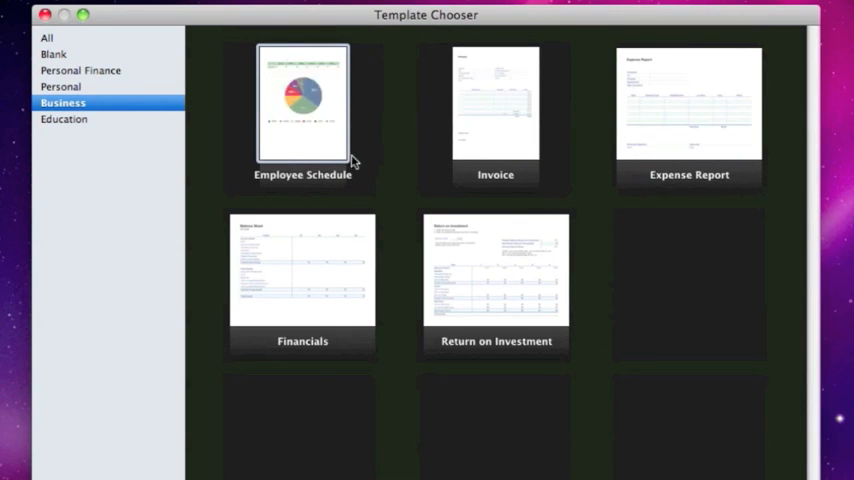
pyautogui.click(64, 120)
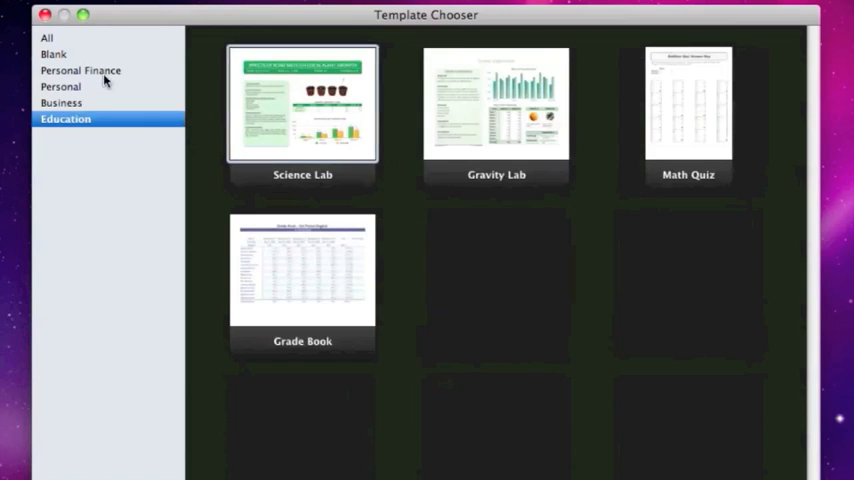
pyautogui.click(82, 70)
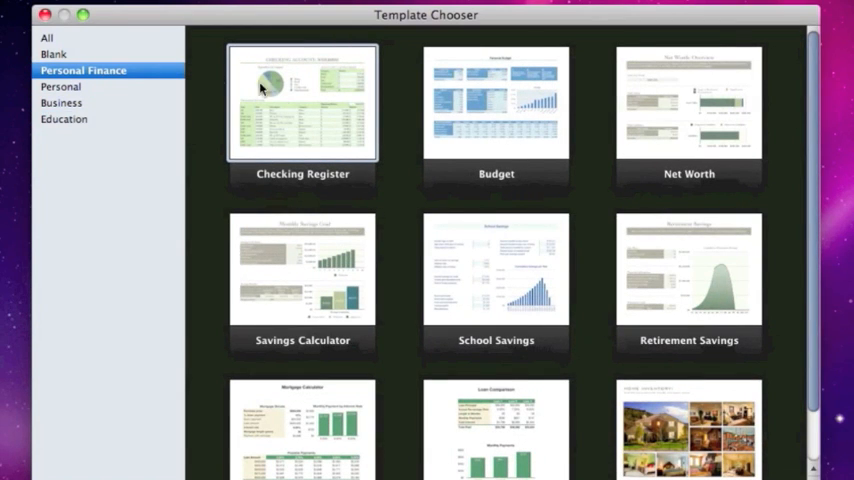
pyautogui.moveTo(410, 150)
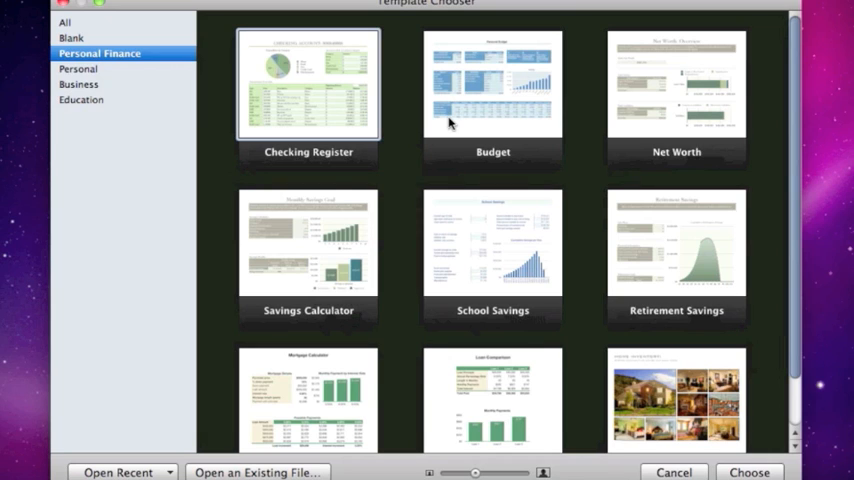
# - Create a new Personal Budget spreadsheet from the Budget template
pyautogui.click(492, 84)
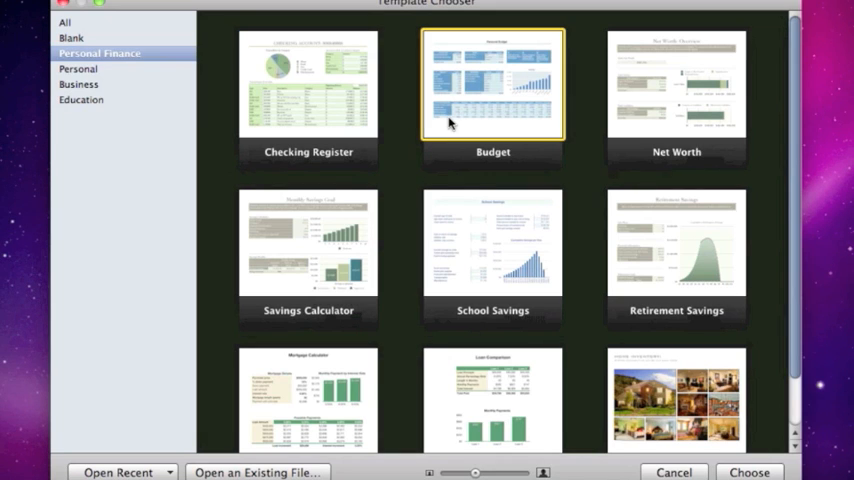
pyautogui.doubleClick(492, 84)
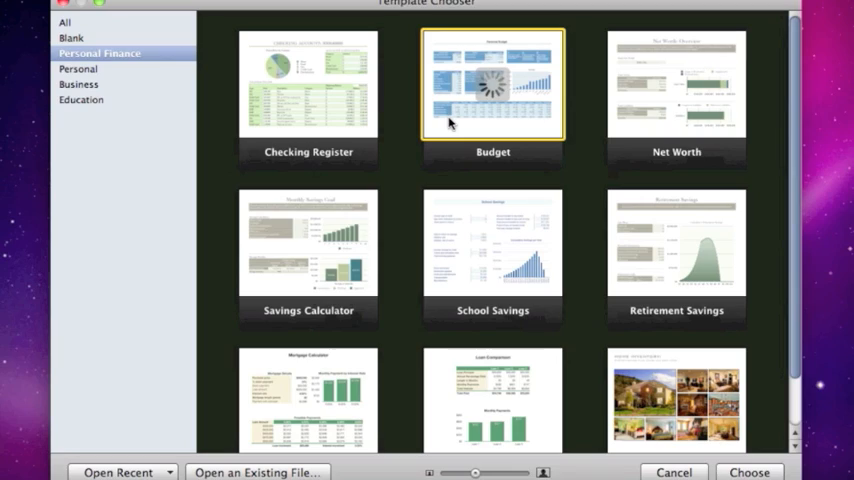
pyautogui.click(748, 472)
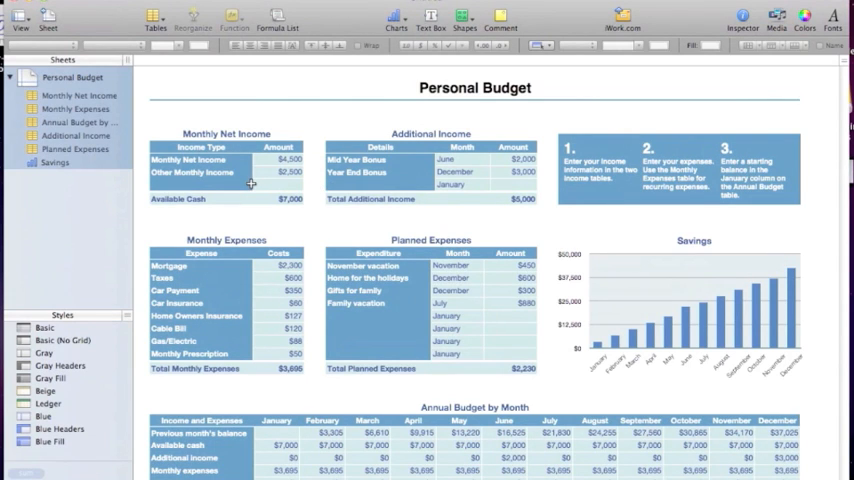
pyautogui.moveTo(138, 148)
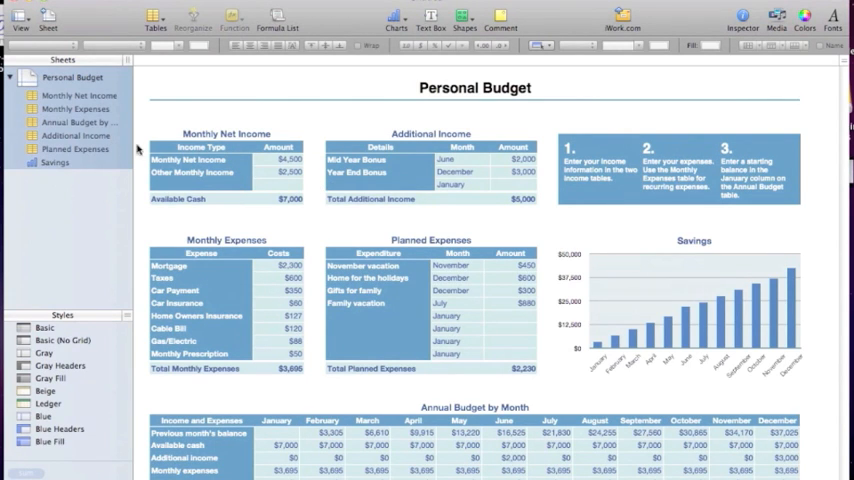
# - Select an Amount cell in the Monthly Net Income table to edit its value
pyautogui.click(278, 160)
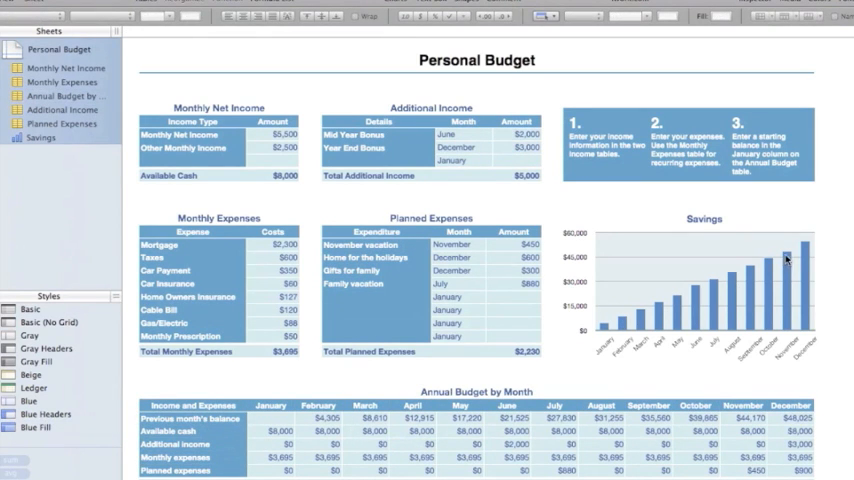
pyautogui.moveTo(588, 348)
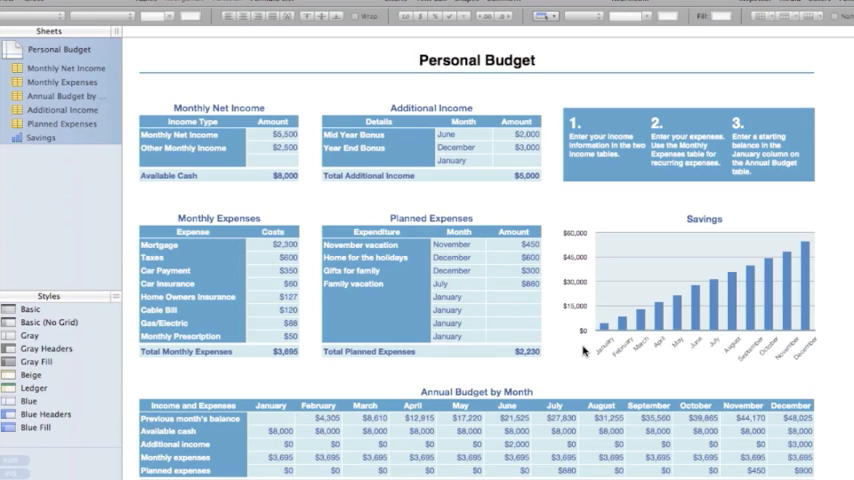
pyautogui.moveTo(584, 352)
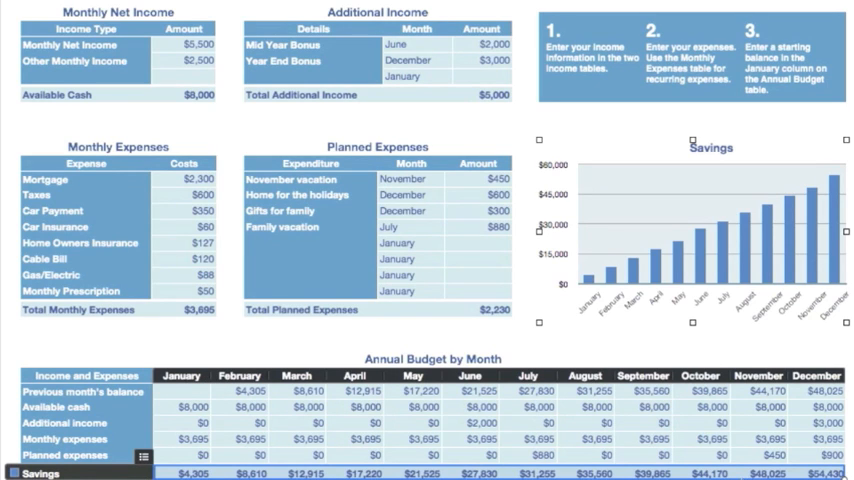
pyautogui.moveTo(644, 246)
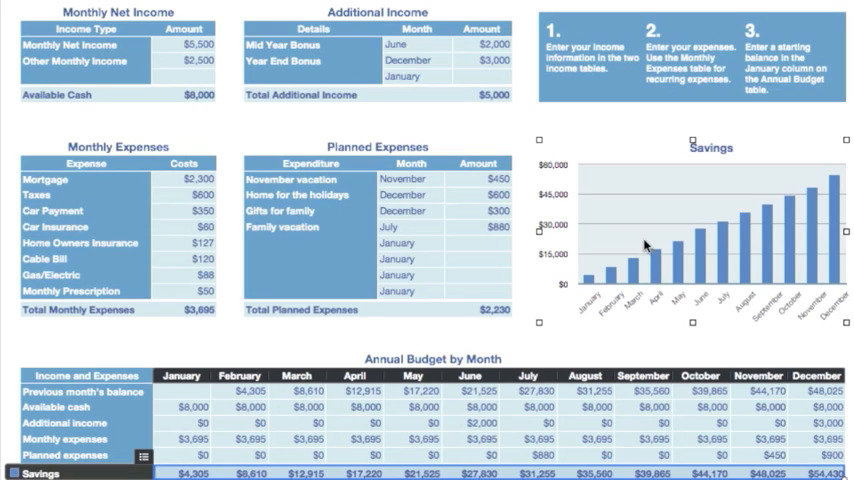